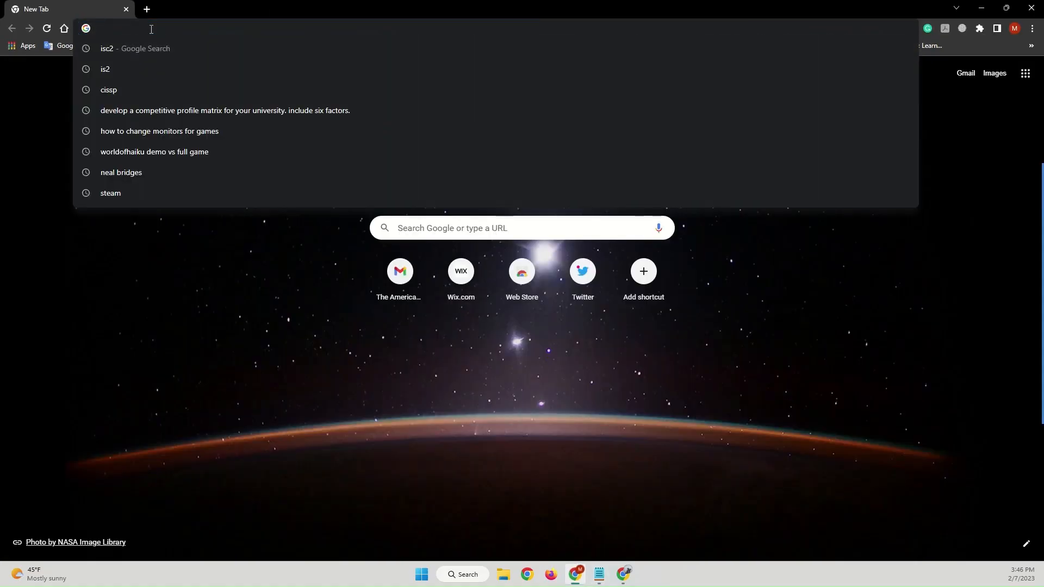
Step: Briefly open isc2.org from the address bar, close it, then run a Google search for isc2
{"action": "type", "text": "is"}
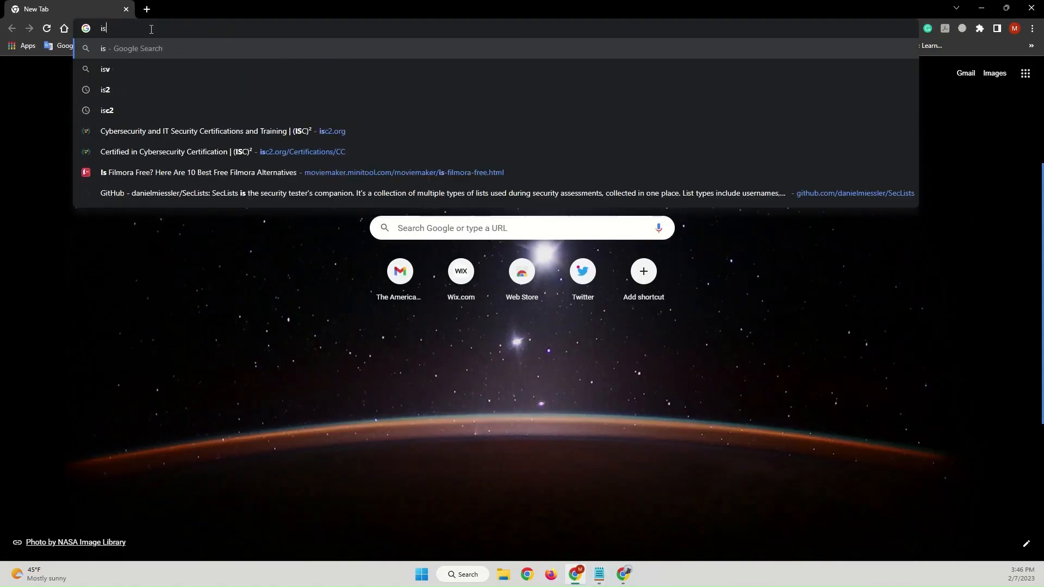
{"action": "left_click", "coordinate": [200, 133]}
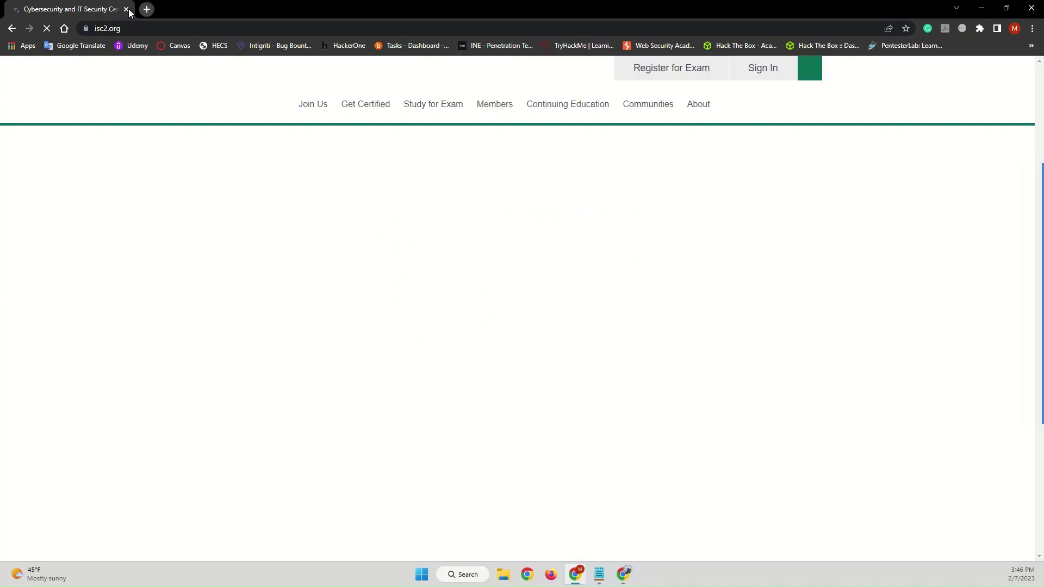
{"action": "left_click", "coordinate": [126, 9]}
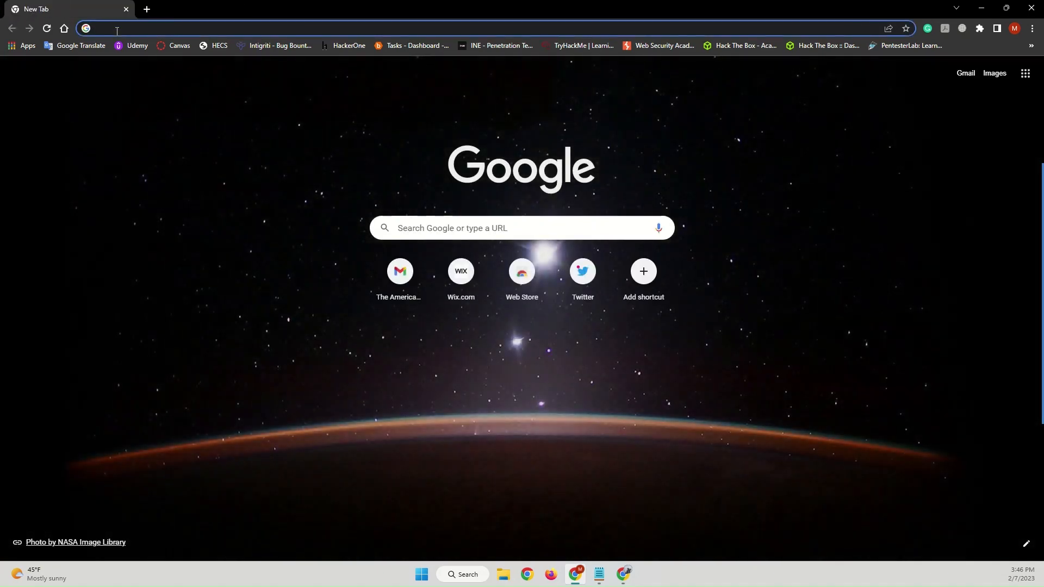
{"action": "type", "text": "isc2.org"}
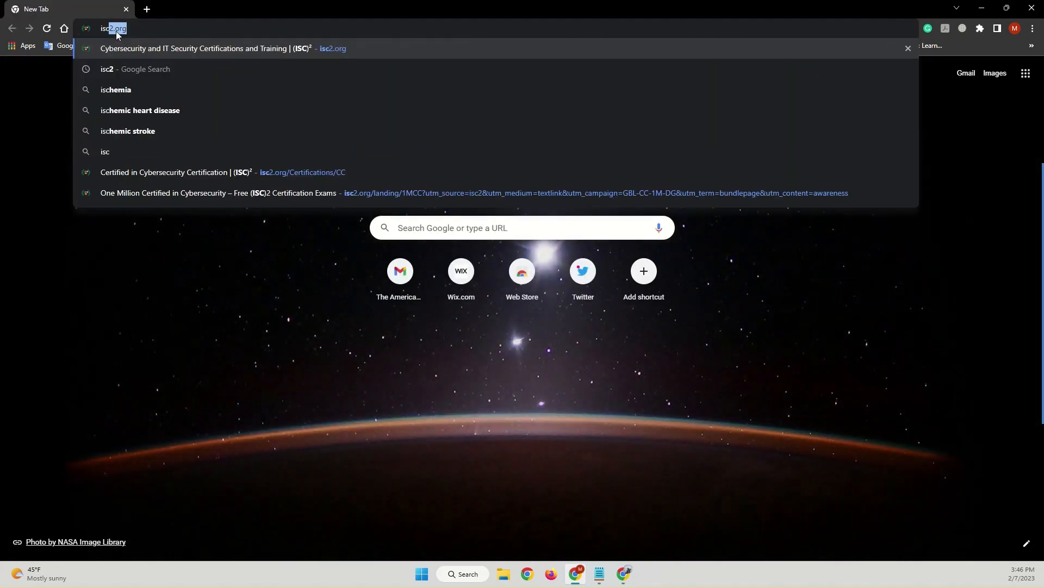
{"action": "key", "text": "Return"}
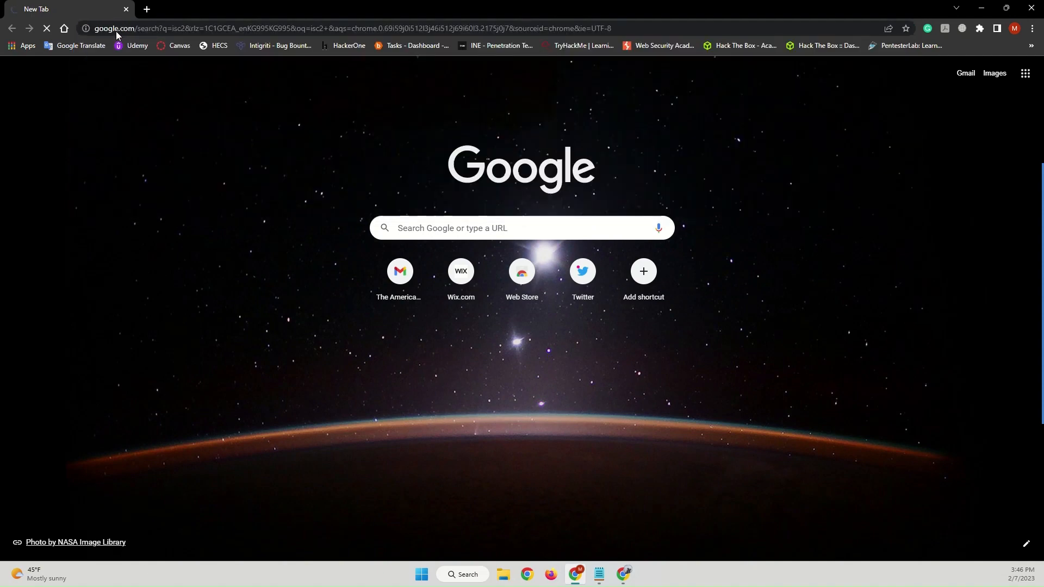
{"action": "key", "text": "Return"}
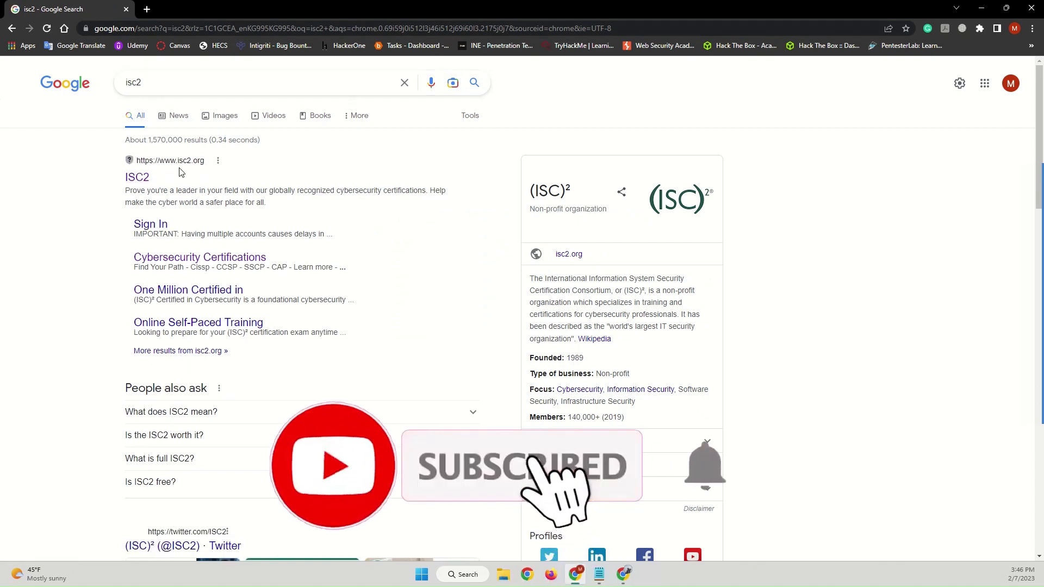
Step: Open the official ISC2 result and show the Get Certified certifications menu
{"action": "left_click", "coordinate": [137, 178]}
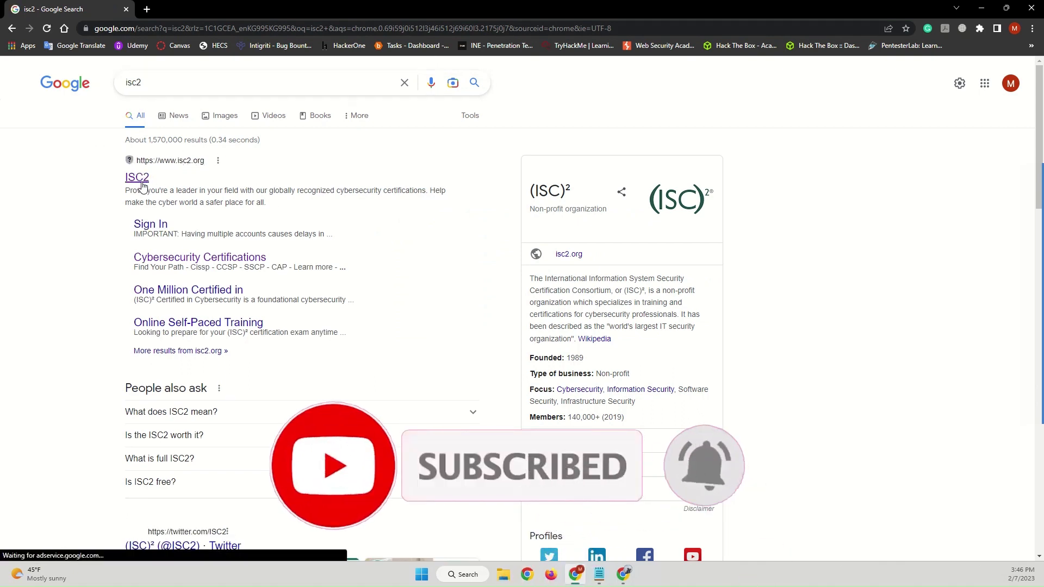
{"action": "left_click", "coordinate": [136, 177]}
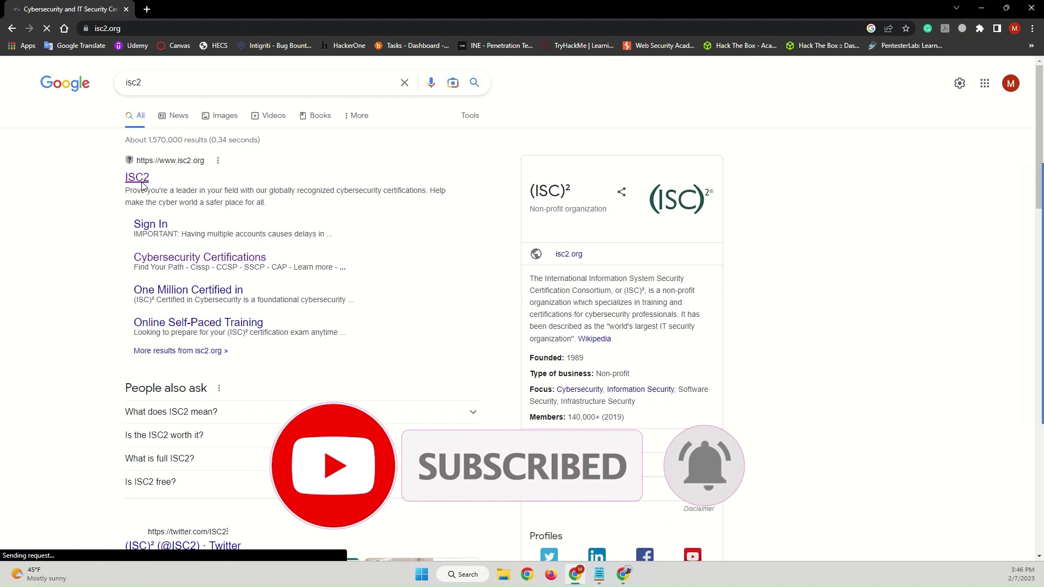
{"action": "left_click", "coordinate": [137, 177]}
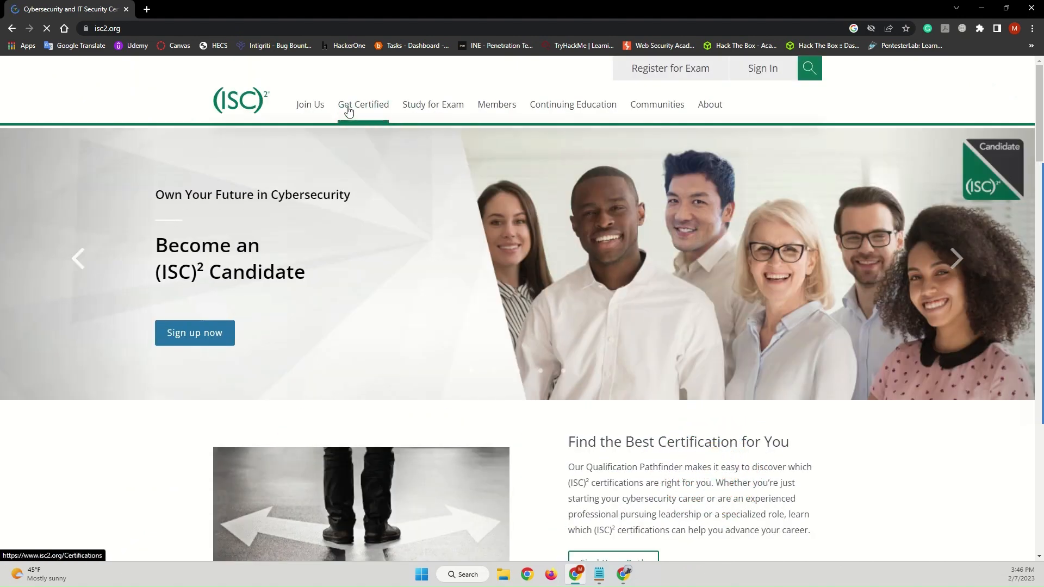
{"action": "left_click", "coordinate": [363, 105]}
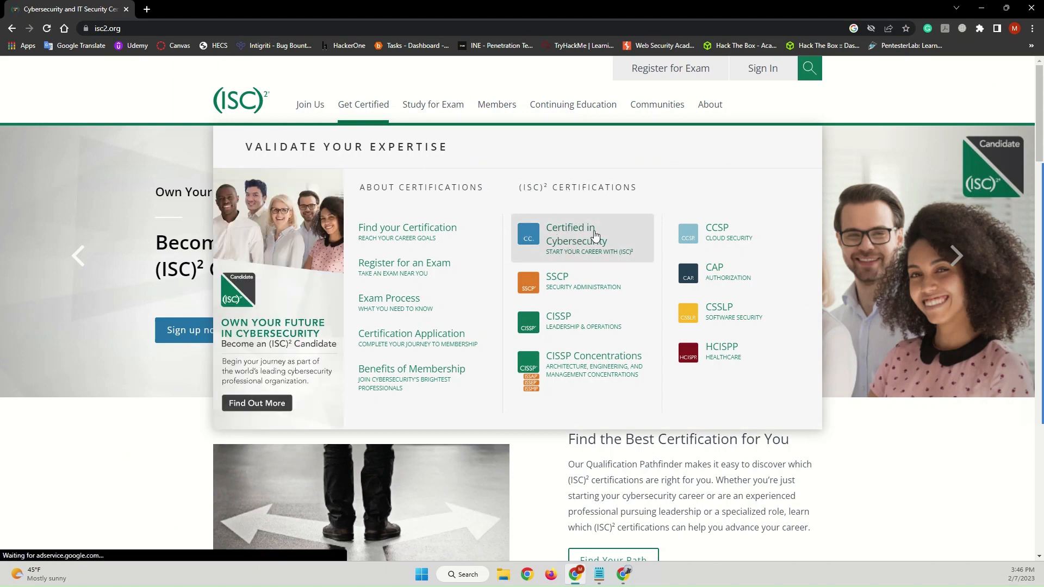
Step: Open Certified in Cybersecurity and scroll through its FREE Cybersecurity Training offer and four-step pathway
{"action": "left_click", "coordinate": [575, 234]}
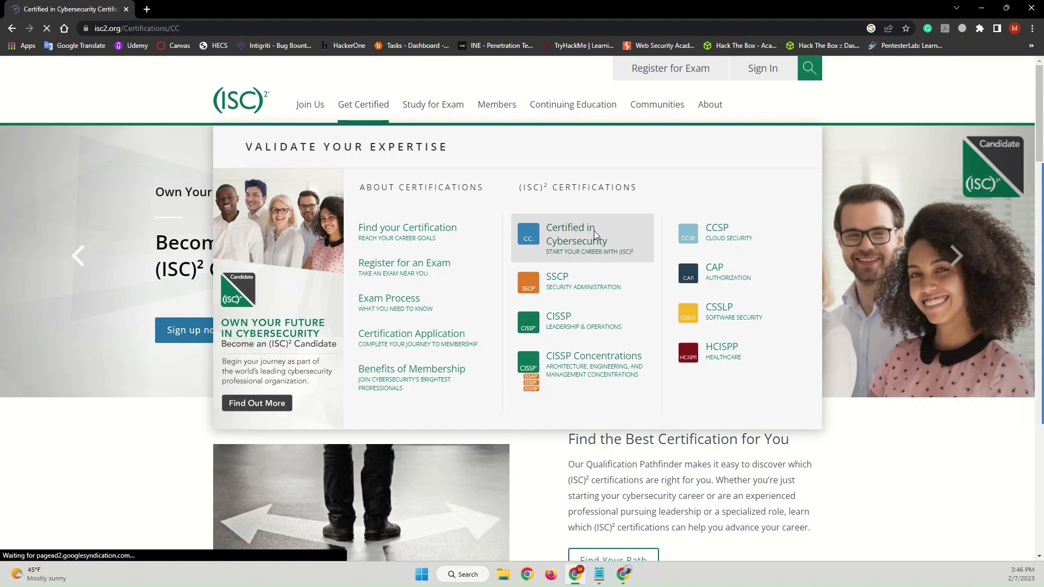
{"action": "left_click", "coordinate": [577, 234]}
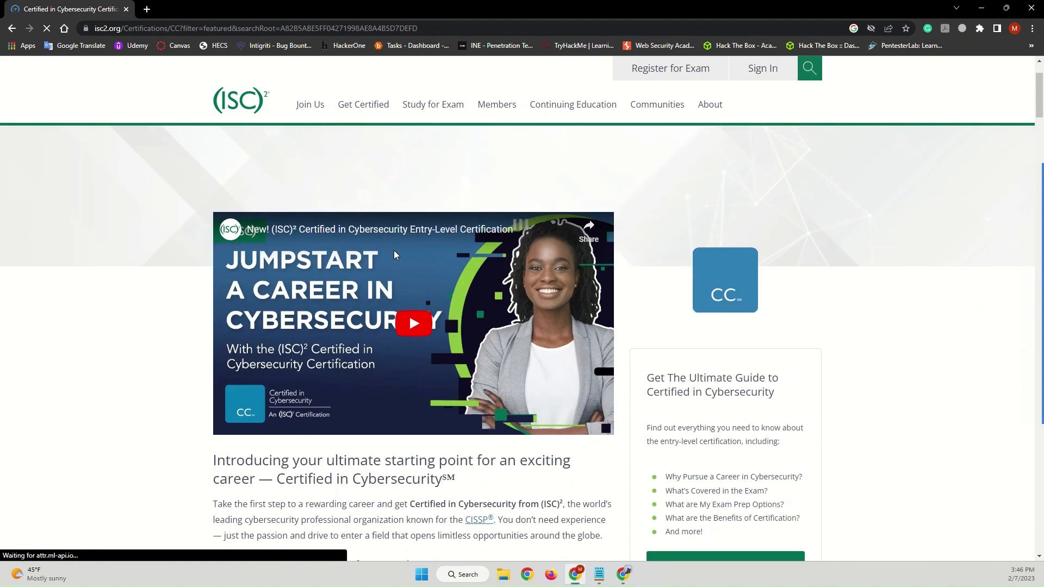
{"action": "scroll", "scroll_direction": "down", "scroll_amount": 3}
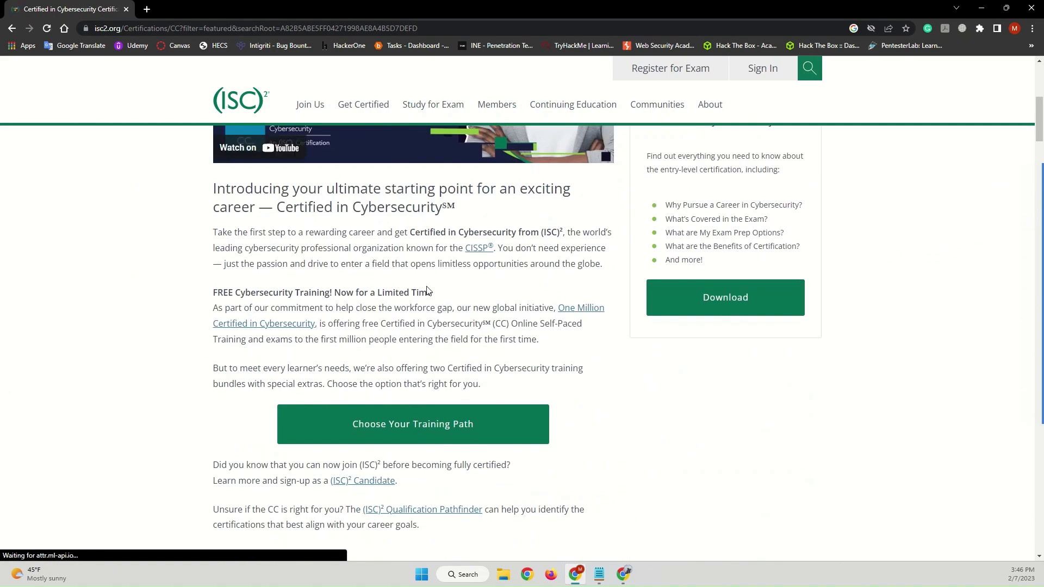
{"action": "scroll", "scroll_direction": "down", "scroll_amount": 3}
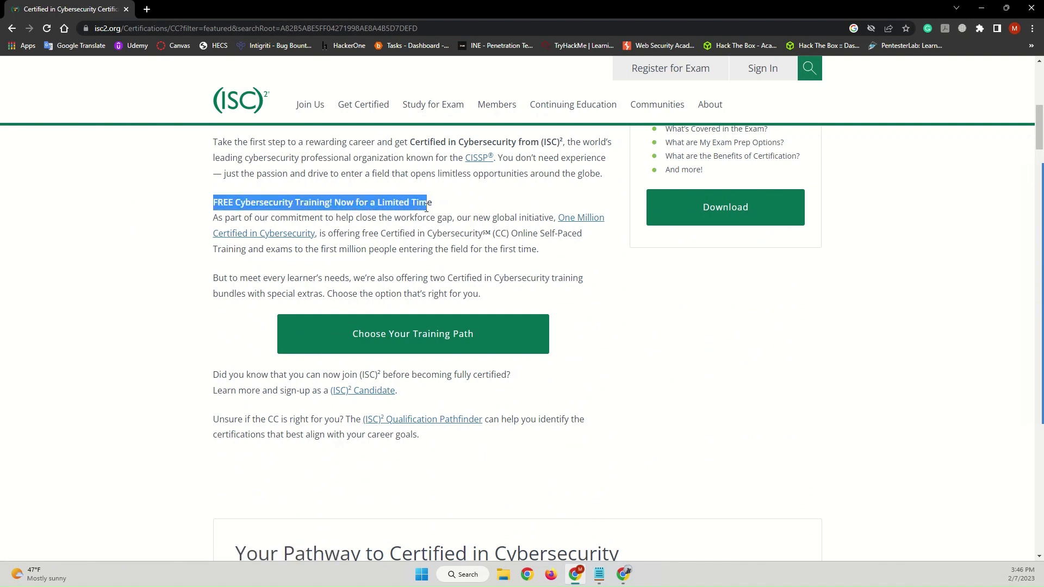
{"action": "left_click", "coordinate": [261, 228]}
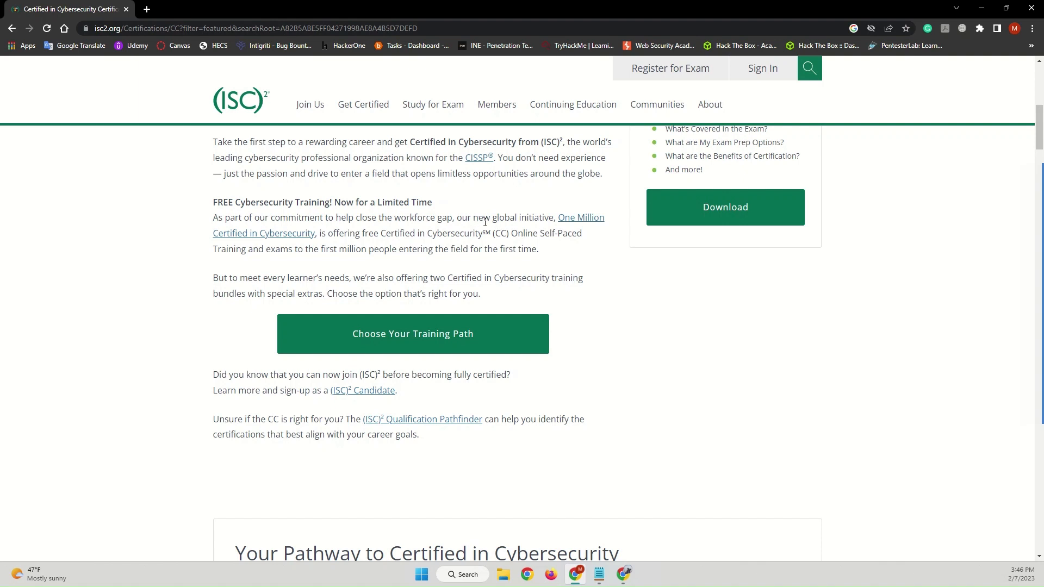
{"action": "mouse_move", "coordinate": [355, 247]}
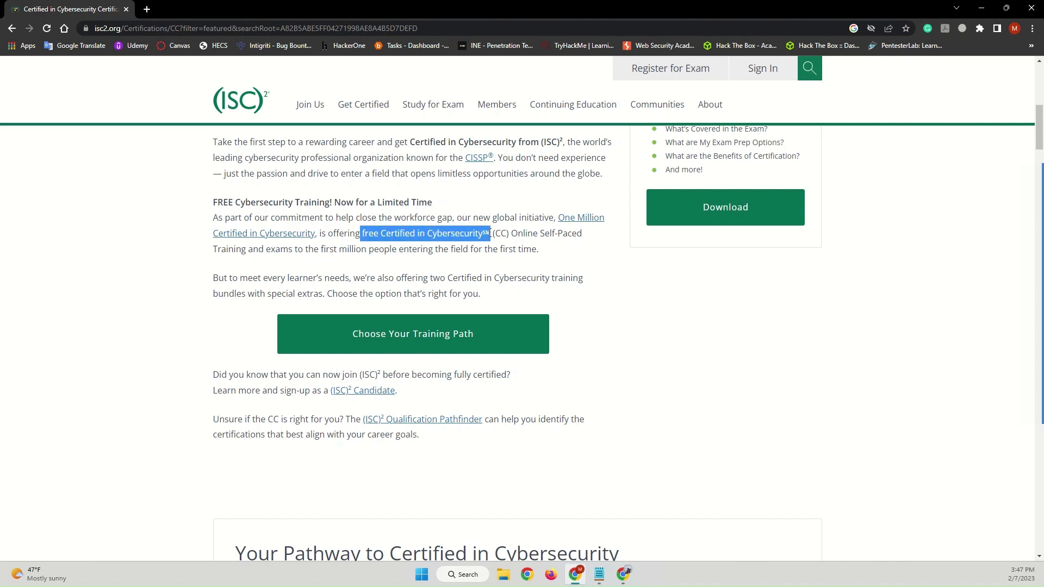
{"action": "mouse_move", "coordinate": [546, 244]}
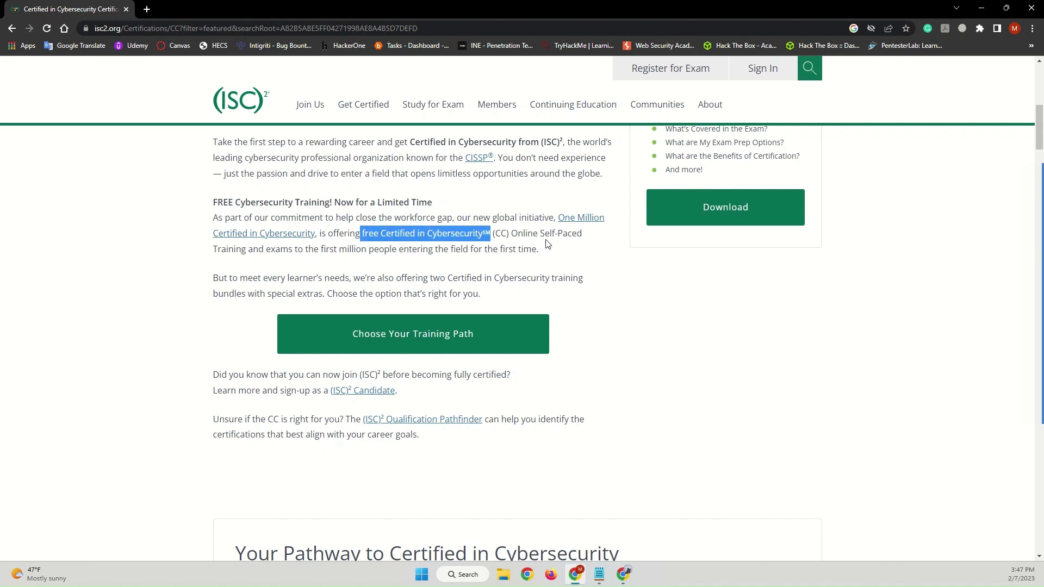
{"action": "mouse_move", "coordinate": [299, 266]}
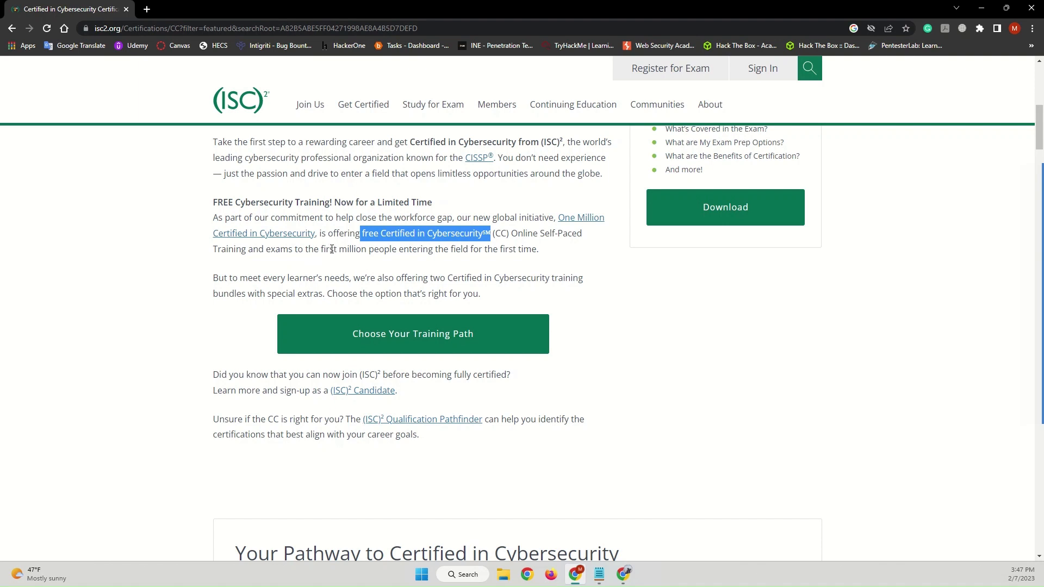
{"action": "left_click", "coordinate": [450, 263]}
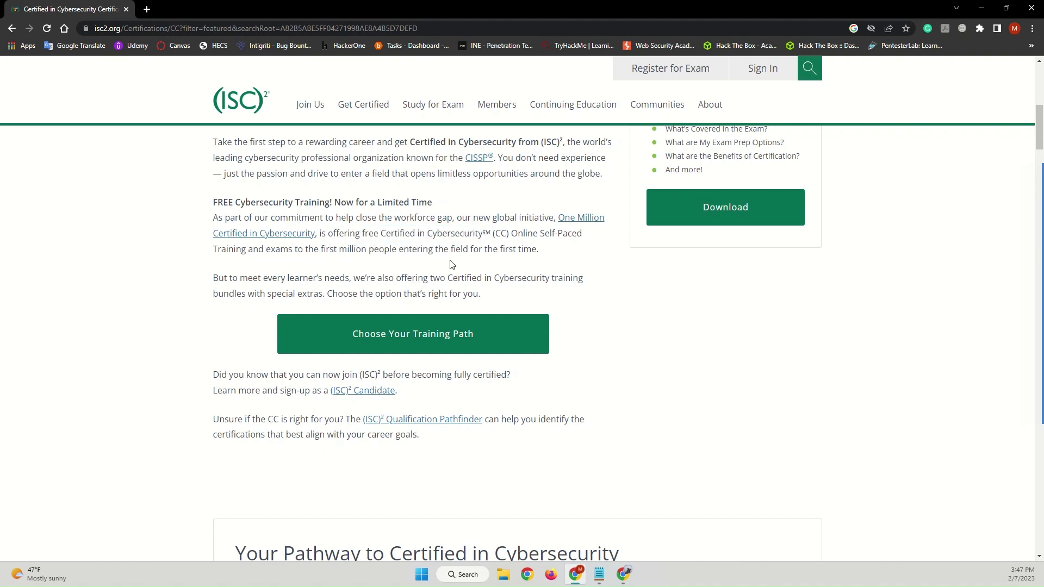
{"action": "scroll", "scroll_direction": "down", "scroll_amount": 3}
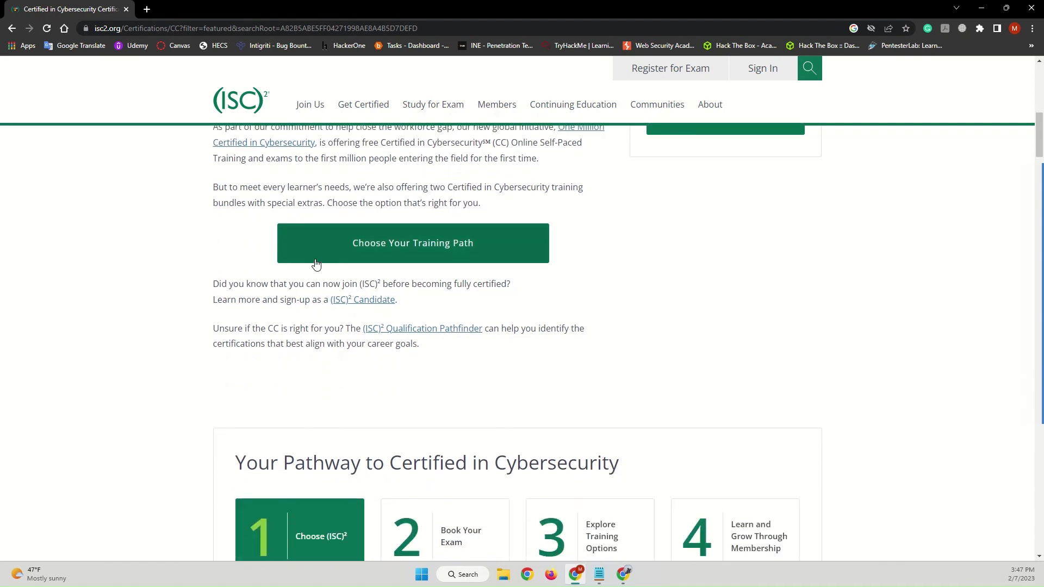
{"action": "mouse_move", "coordinate": [327, 242]}
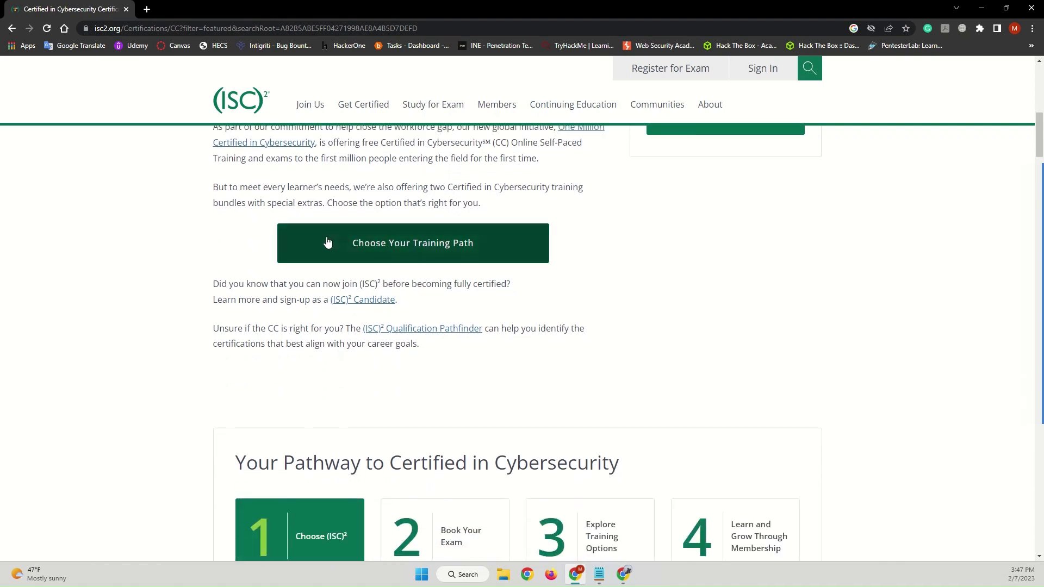
Step: Open Choose Your Training Path and highlight the SELF-PACED + EXAM bundle and its U.S. $0 price
{"action": "left_click", "coordinate": [412, 243]}
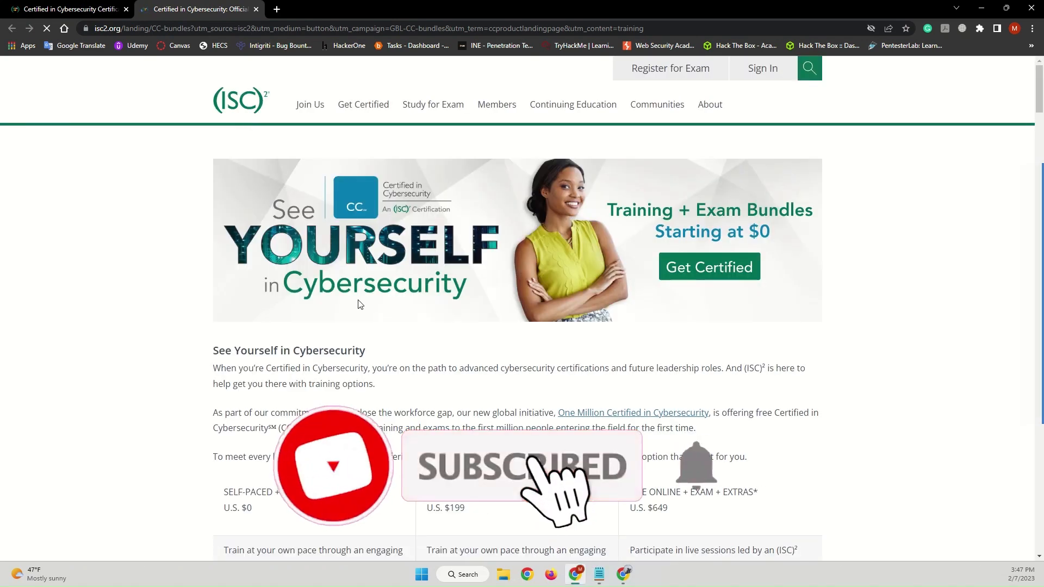
{"action": "scroll", "scroll_direction": "down", "scroll_amount": 3}
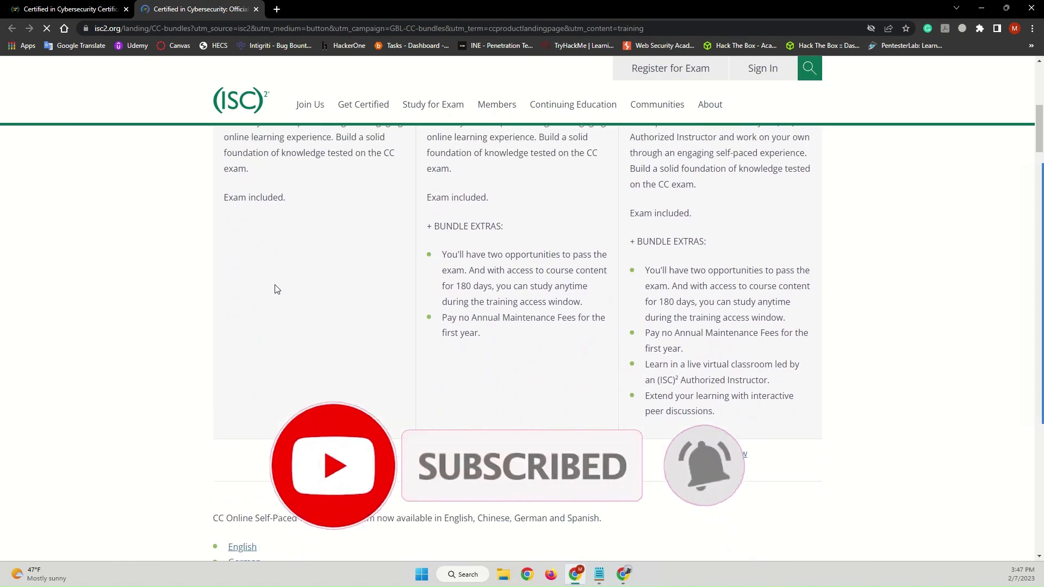
{"action": "scroll", "scroll_direction": "up", "scroll_amount": 3}
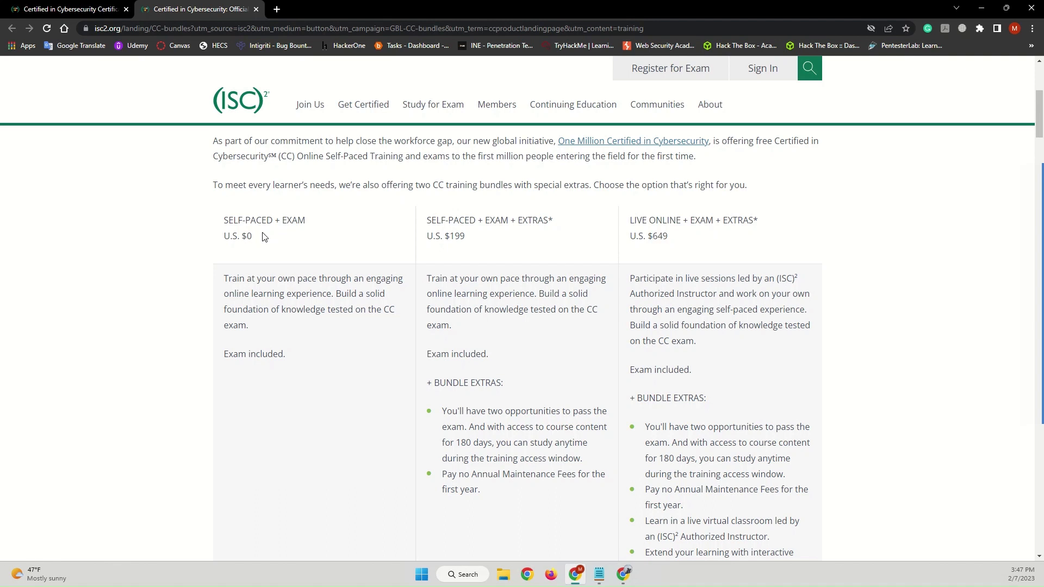
{"action": "double_click", "coordinate": [264, 220]}
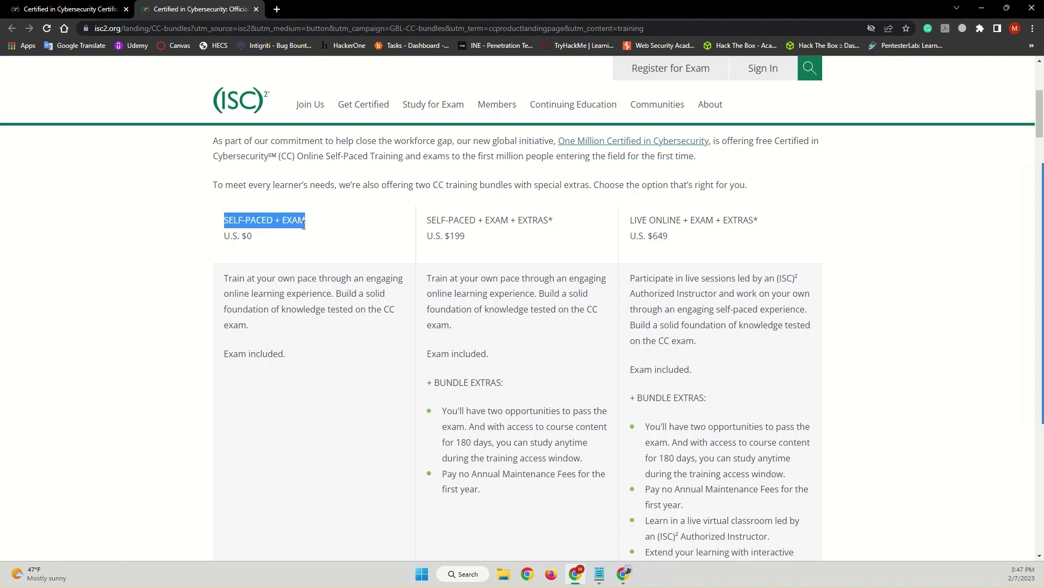
{"action": "left_click", "coordinate": [296, 243]}
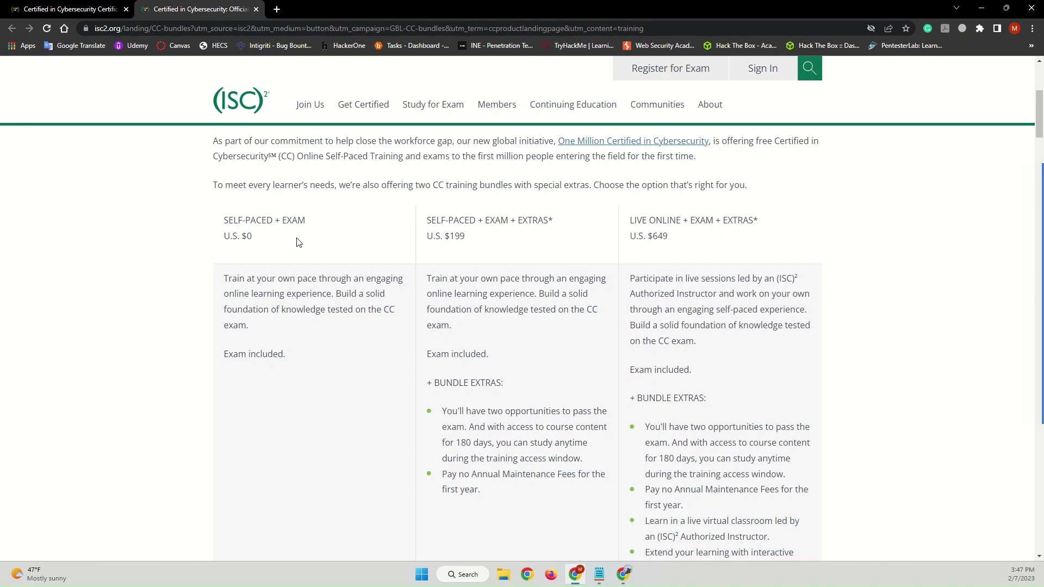
{"action": "double_click", "coordinate": [244, 235]}
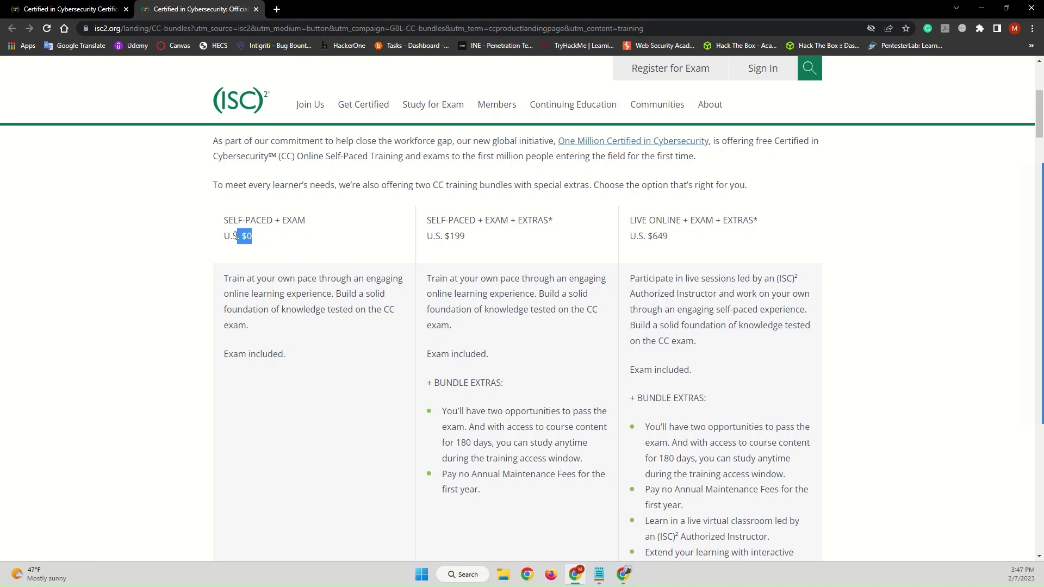
Step: Register under the first bundle and scroll the One Million CC page to Start Your Journey
{"action": "scroll", "scroll_direction": "down", "scroll_amount": 3}
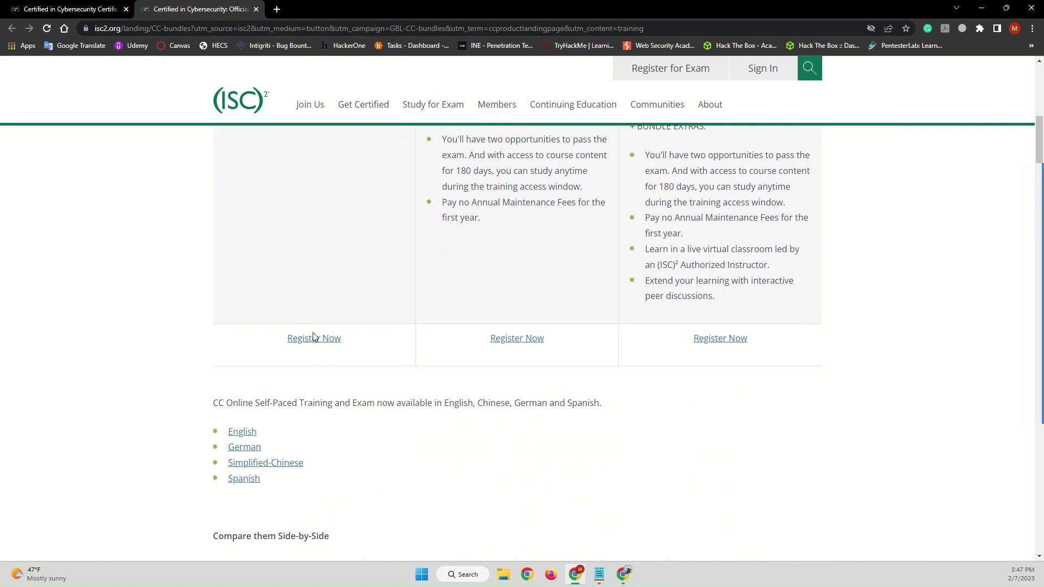
{"action": "left_click", "coordinate": [314, 338]}
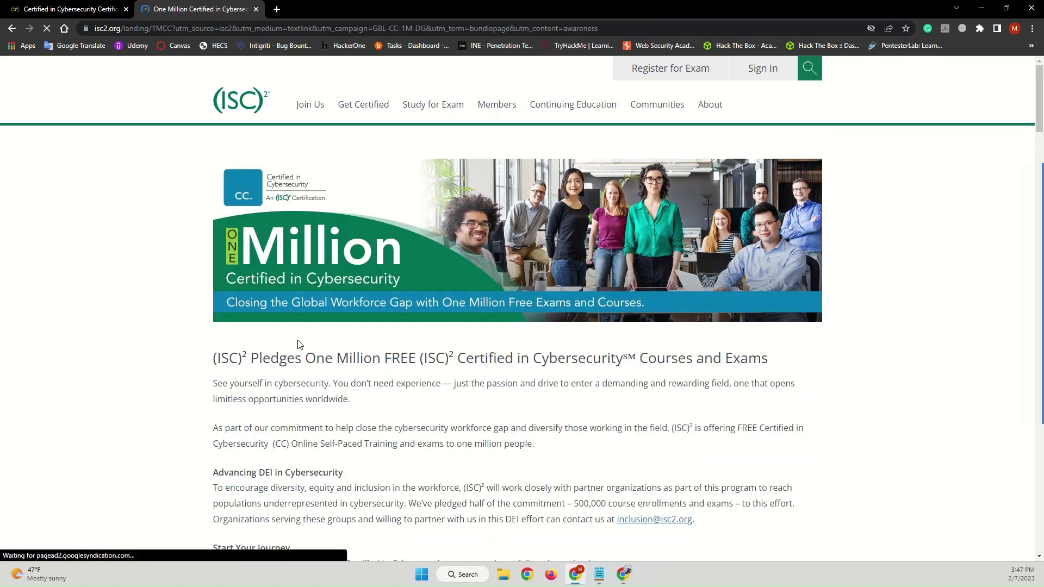
{"action": "scroll", "scroll_direction": "down", "scroll_amount": 3}
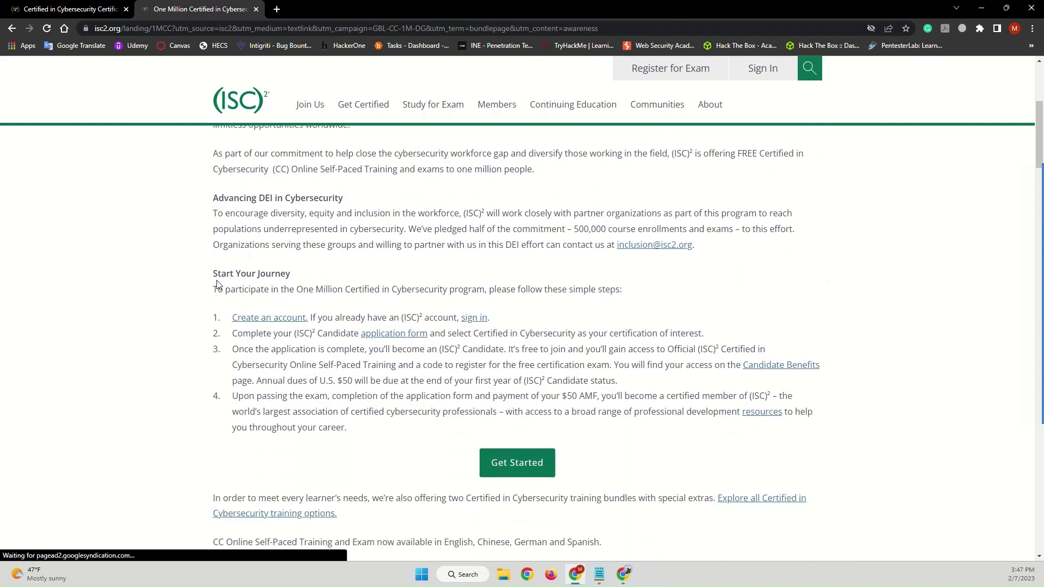
{"action": "mouse_move", "coordinate": [228, 389]}
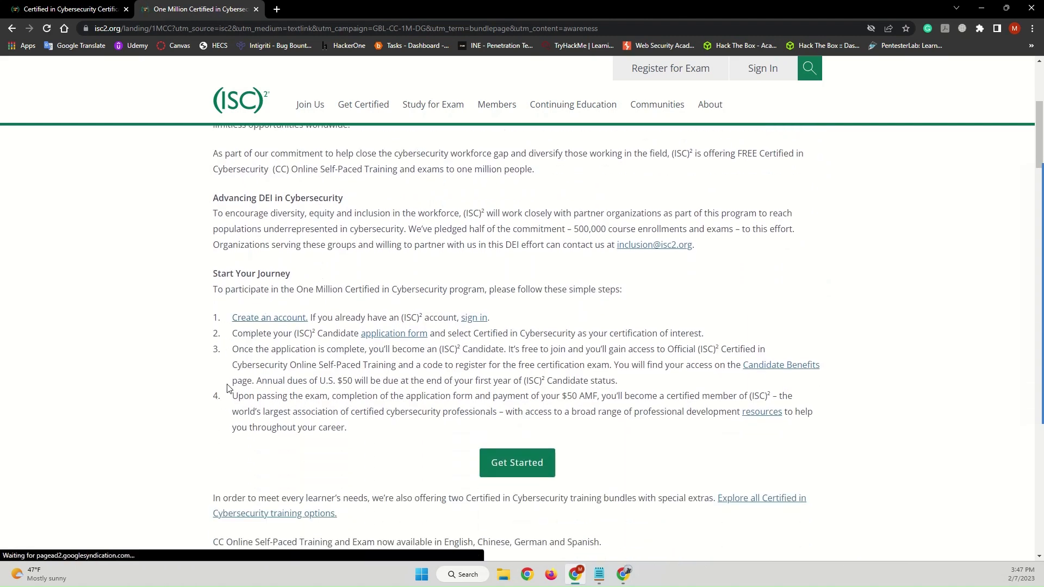
{"action": "mouse_move", "coordinate": [288, 320]}
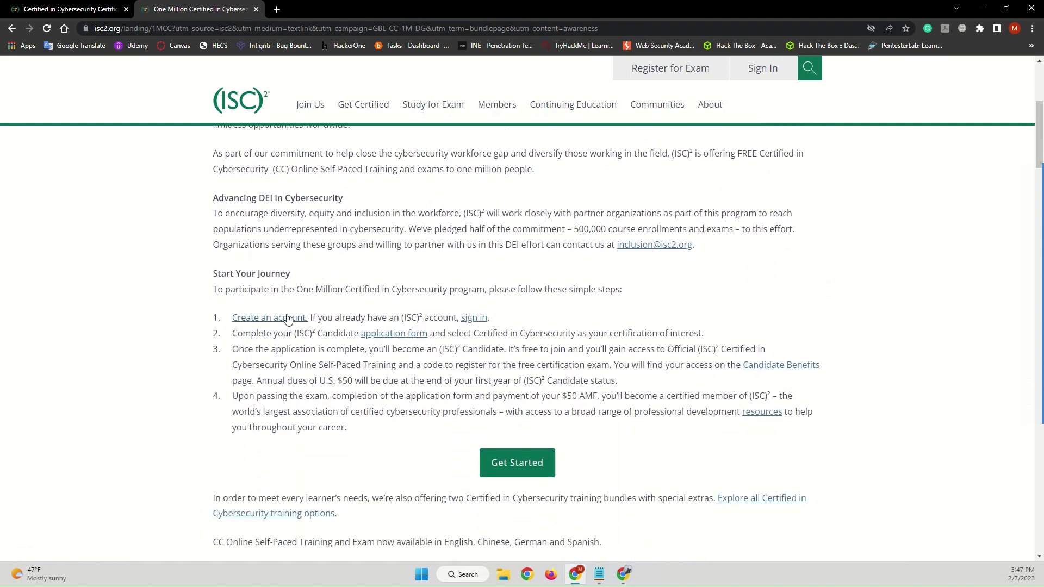
Step: Open the Create an (ISC)² Account form and scroll through its registration fields
{"action": "left_click", "coordinate": [269, 318]}
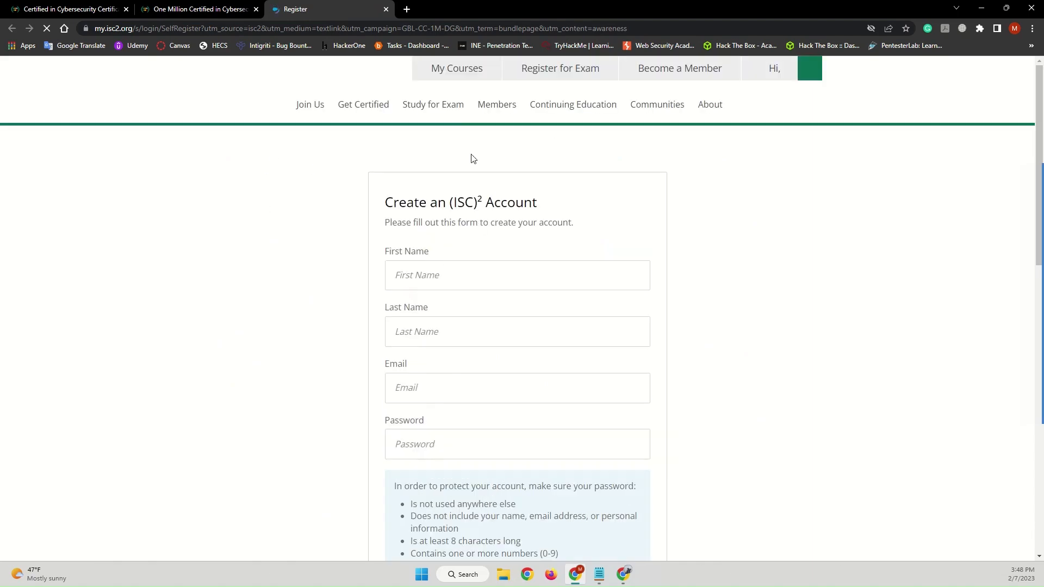
{"action": "scroll", "scroll_direction": "down", "scroll_amount": 3}
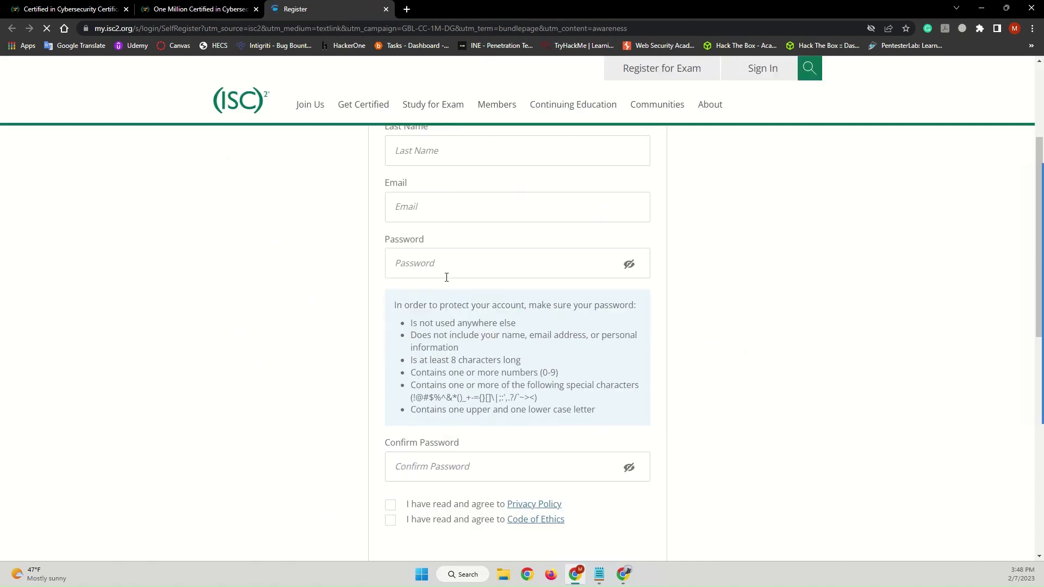
{"action": "scroll", "scroll_direction": "up", "scroll_amount": 3}
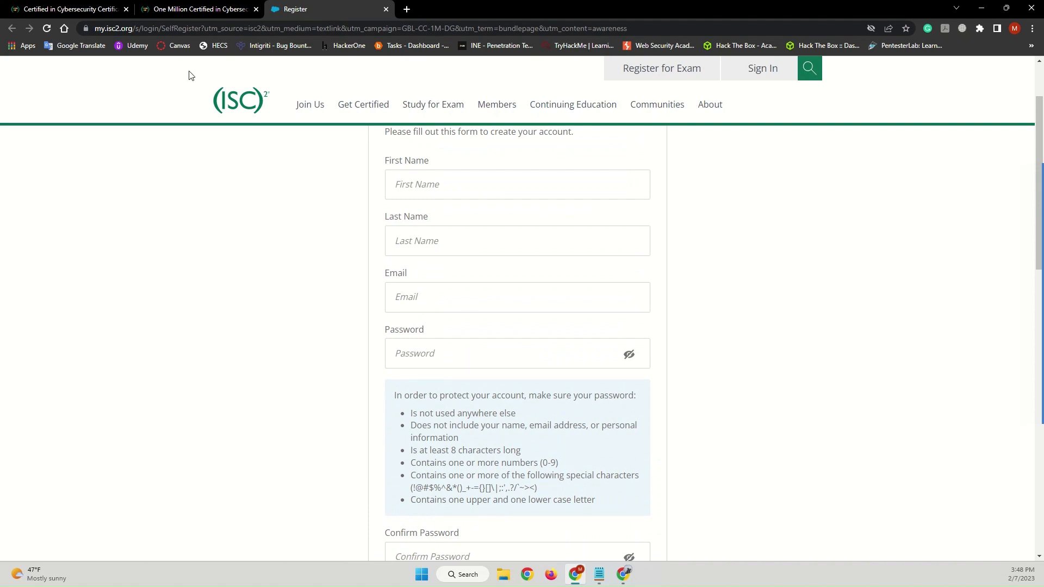
{"action": "mouse_move", "coordinate": [245, 115]}
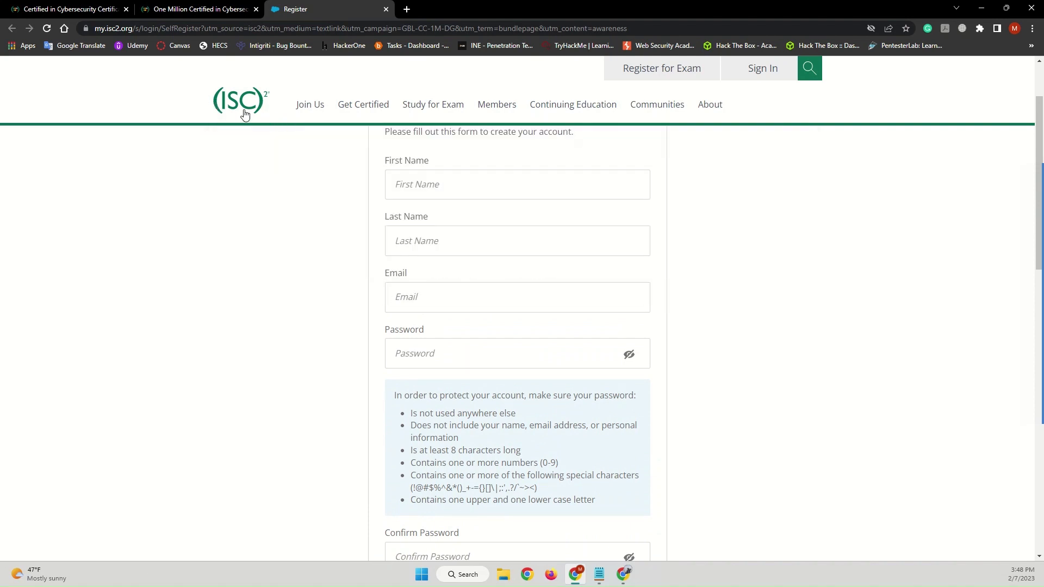
{"action": "mouse_move", "coordinate": [282, 219]}
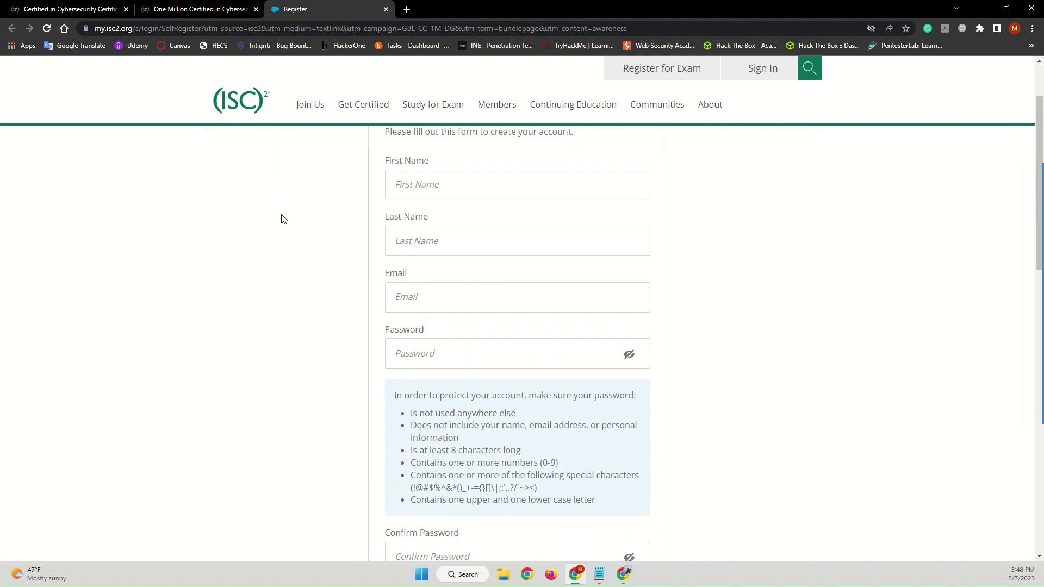
{"action": "scroll", "scroll_direction": "up", "scroll_amount": 3}
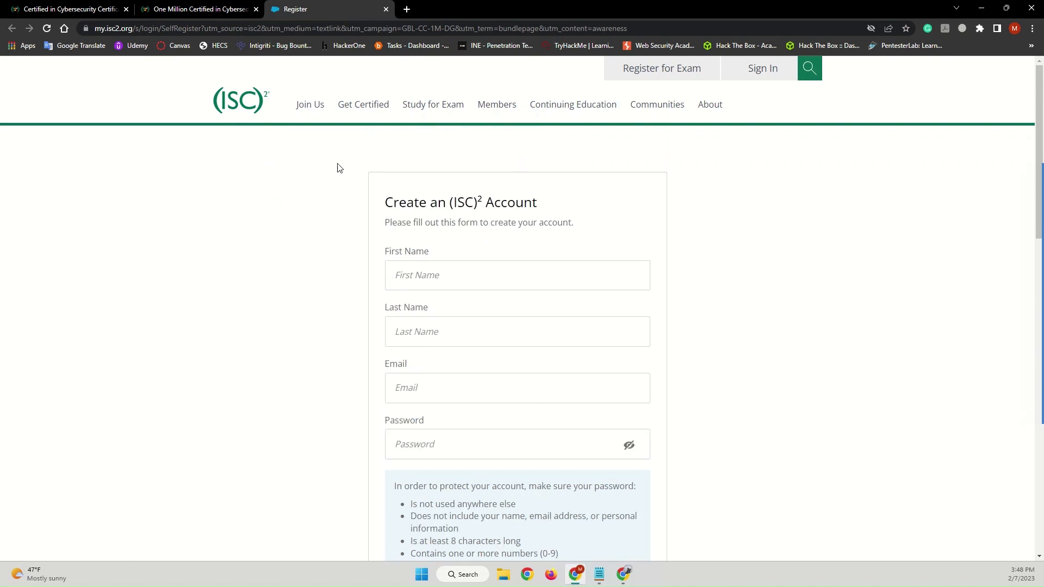
{"action": "scroll", "scroll_direction": "down", "scroll_amount": 3}
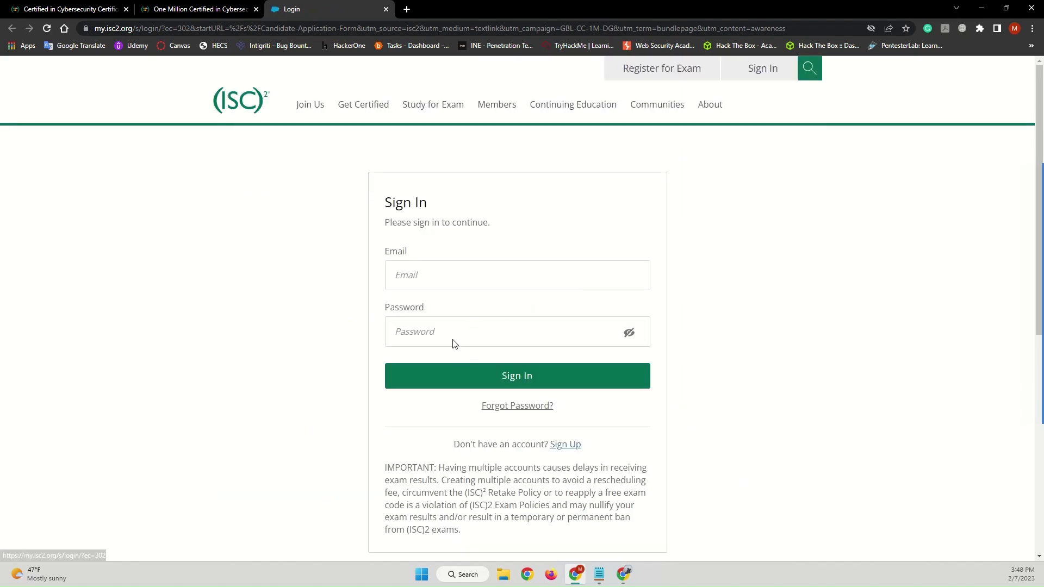
Step: Click the Email field, then close the Login tab
{"action": "left_click", "coordinate": [517, 376]}
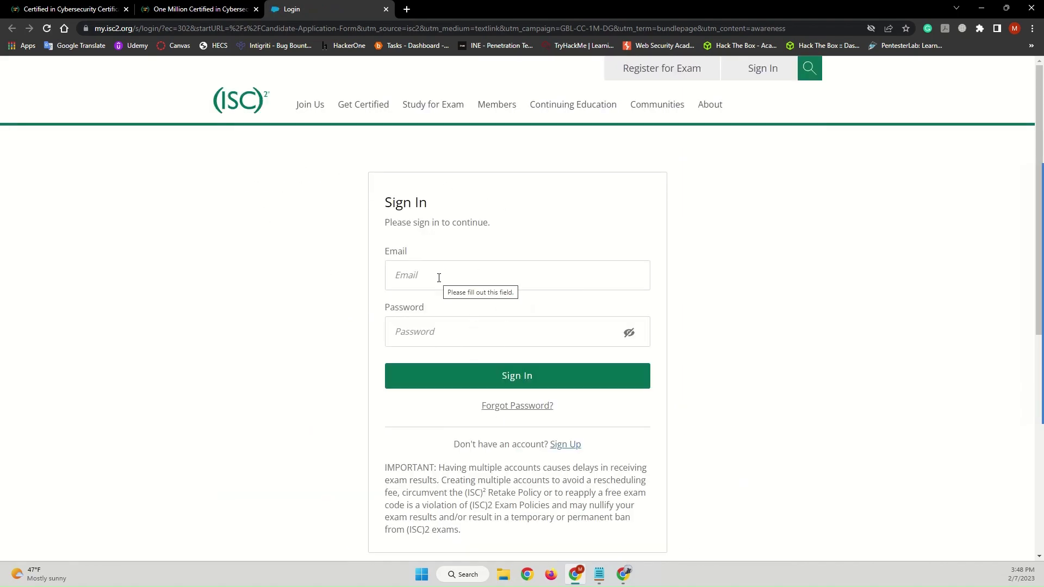
{"action": "mouse_move", "coordinate": [518, 353]}
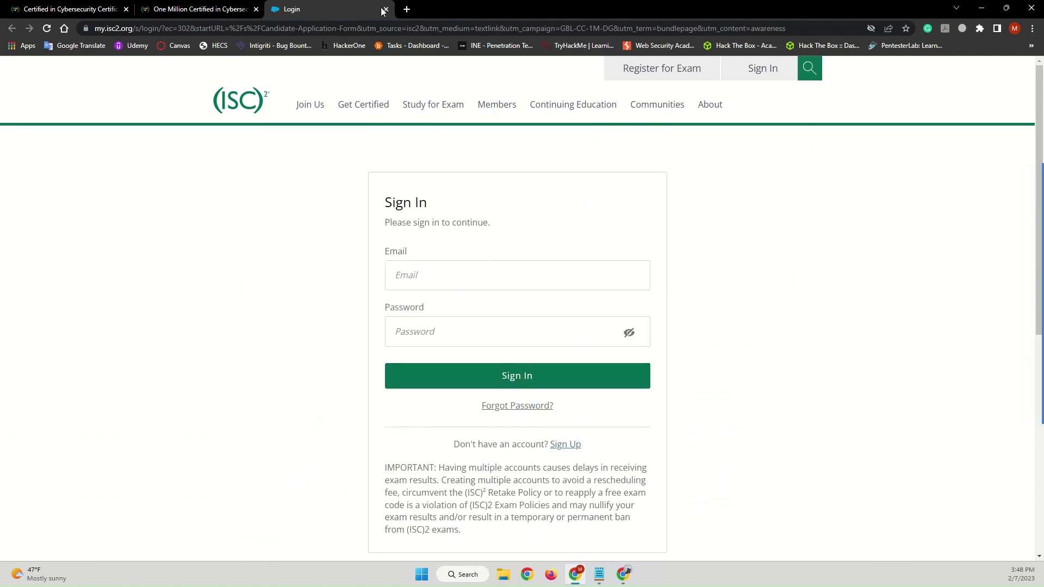
{"action": "left_click", "coordinate": [383, 9]}
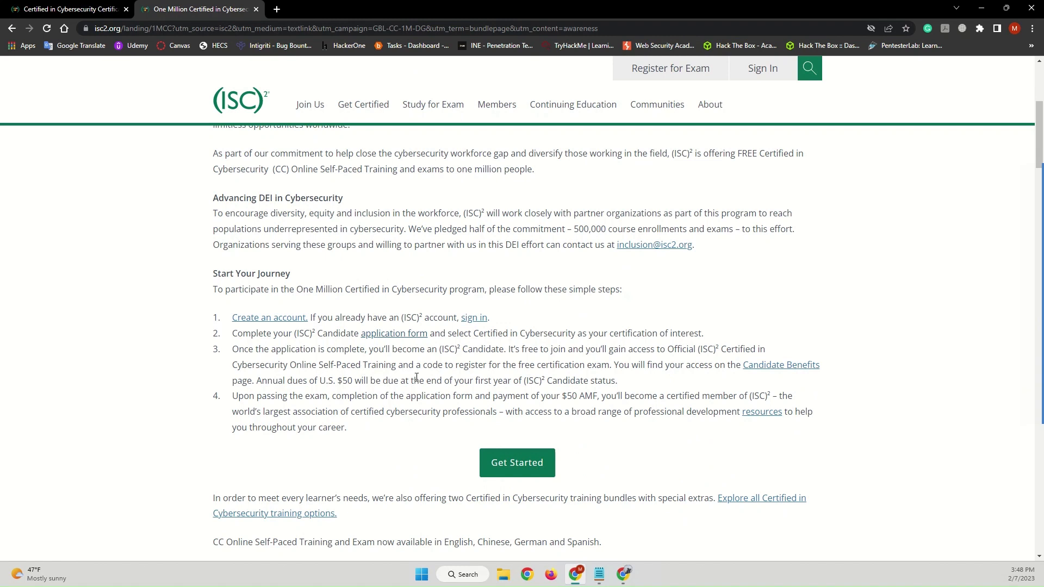
Step: Switch to the learn.isc2.org window and scroll through the chapter progress tiles and back up
{"action": "left_click", "coordinate": [516, 462]}
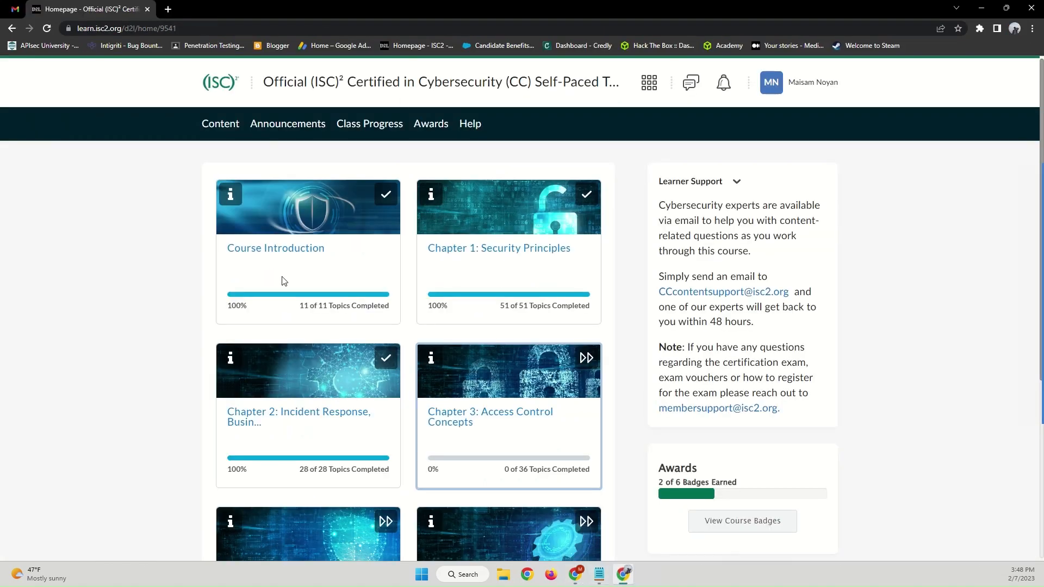
{"action": "mouse_move", "coordinate": [282, 90]}
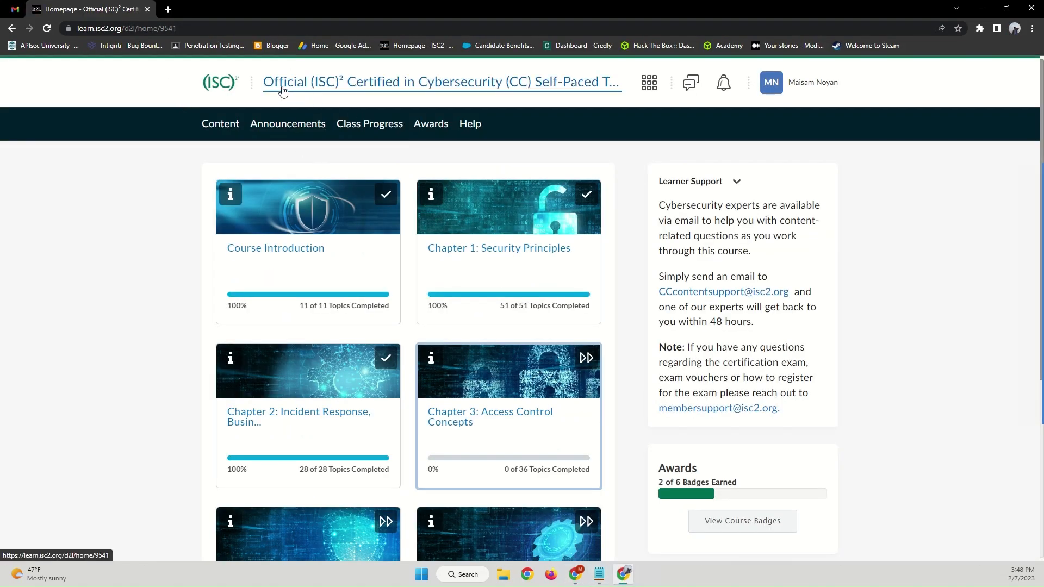
{"action": "mouse_move", "coordinate": [409, 91]}
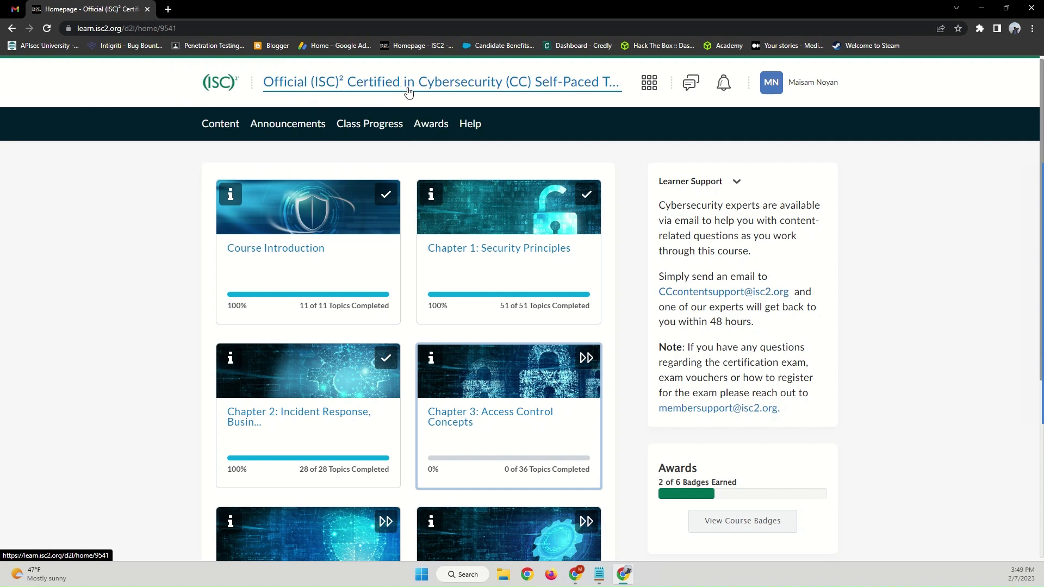
{"action": "mouse_move", "coordinate": [495, 269]}
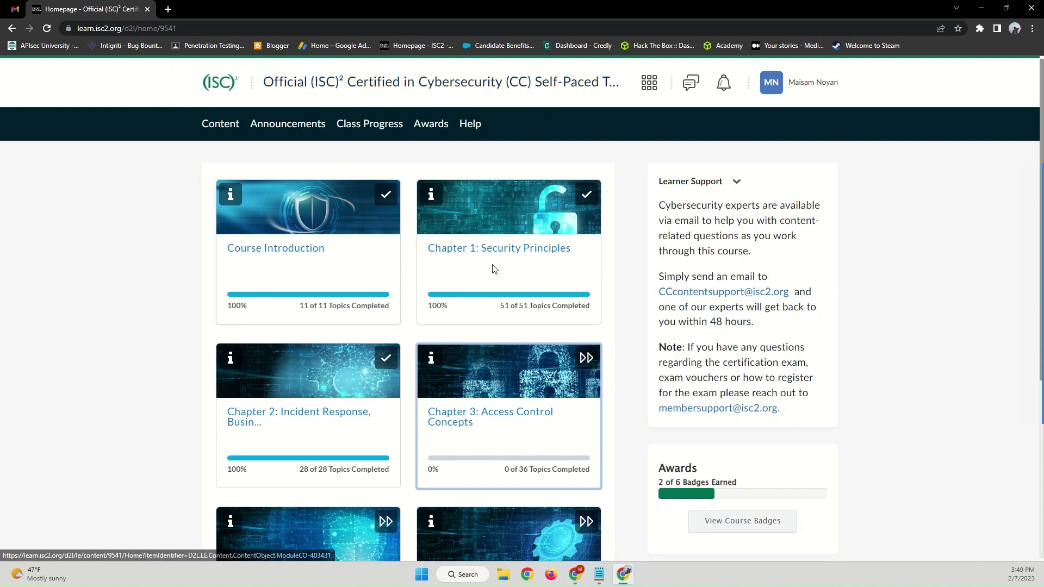
{"action": "scroll", "scroll_direction": "down", "scroll_amount": 3}
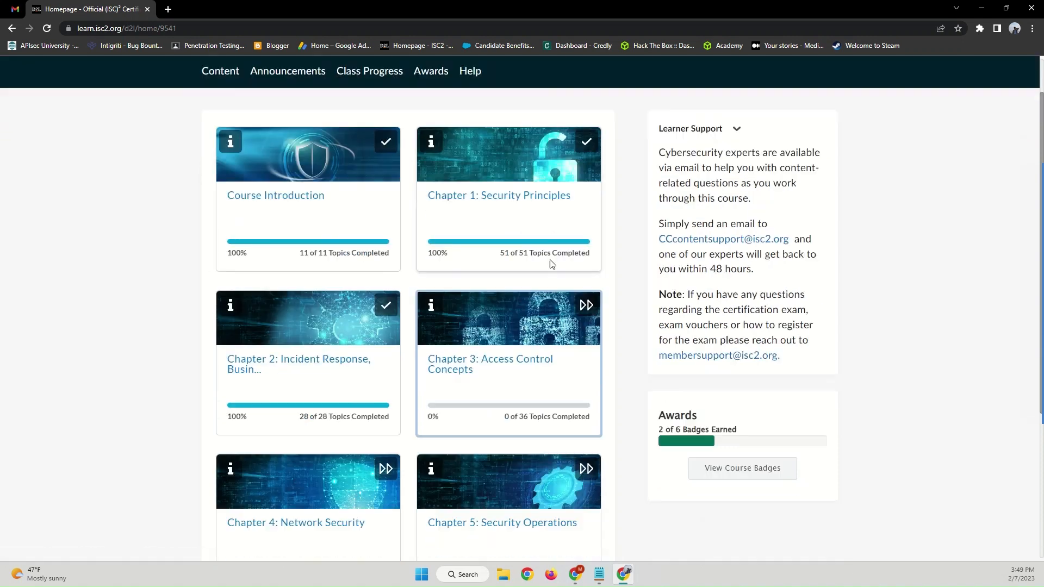
{"action": "scroll", "scroll_direction": "up", "scroll_amount": 3}
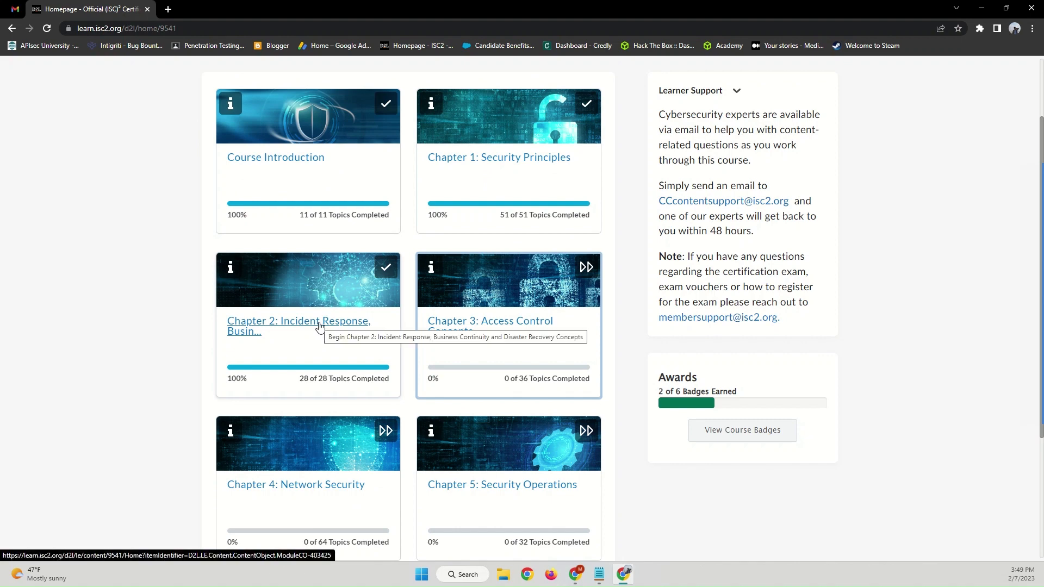
{"action": "mouse_move", "coordinate": [494, 326]}
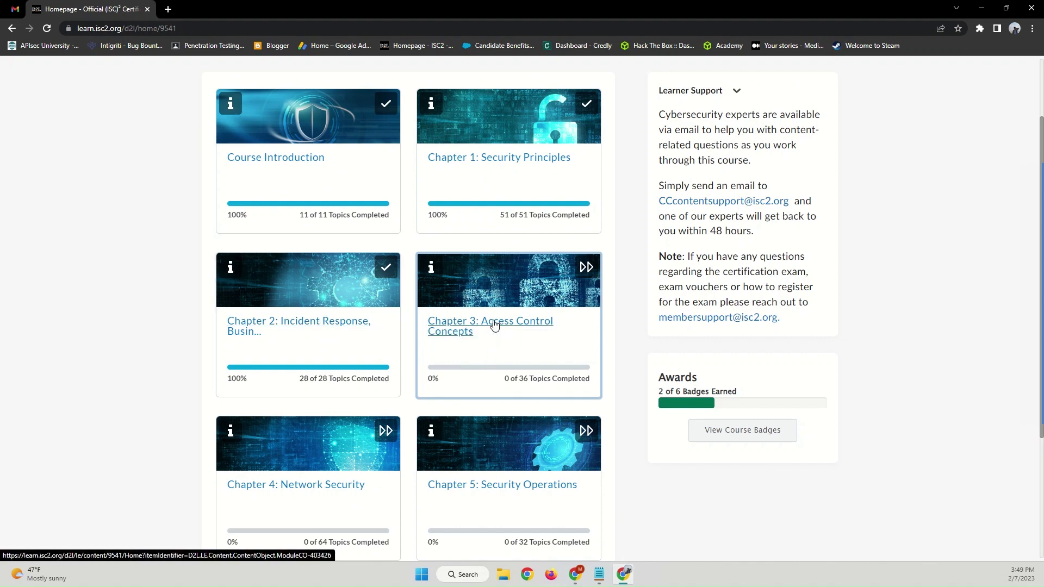
{"action": "scroll", "scroll_direction": "down", "scroll_amount": 3}
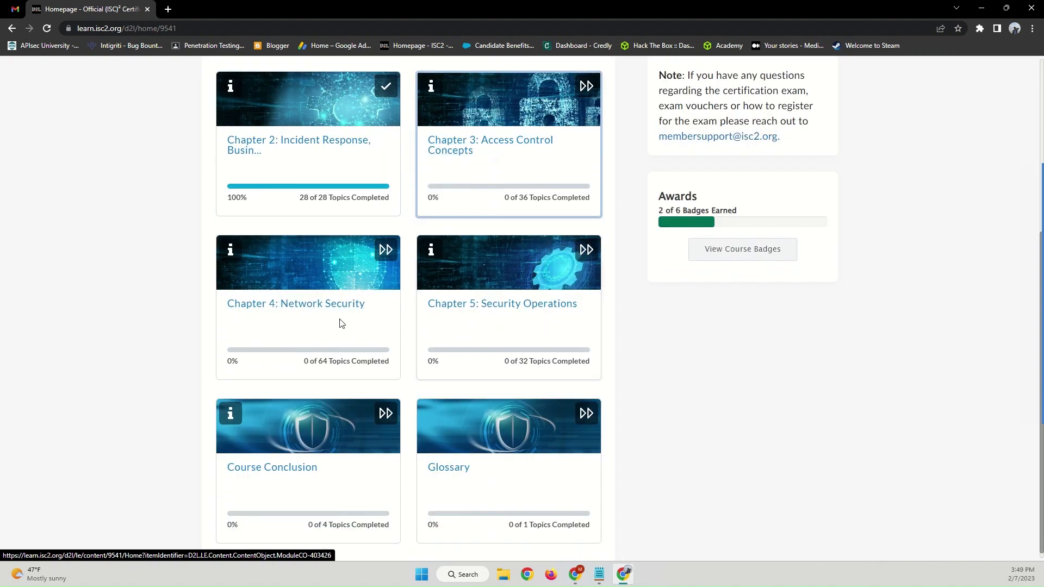
{"action": "mouse_move", "coordinate": [492, 314]}
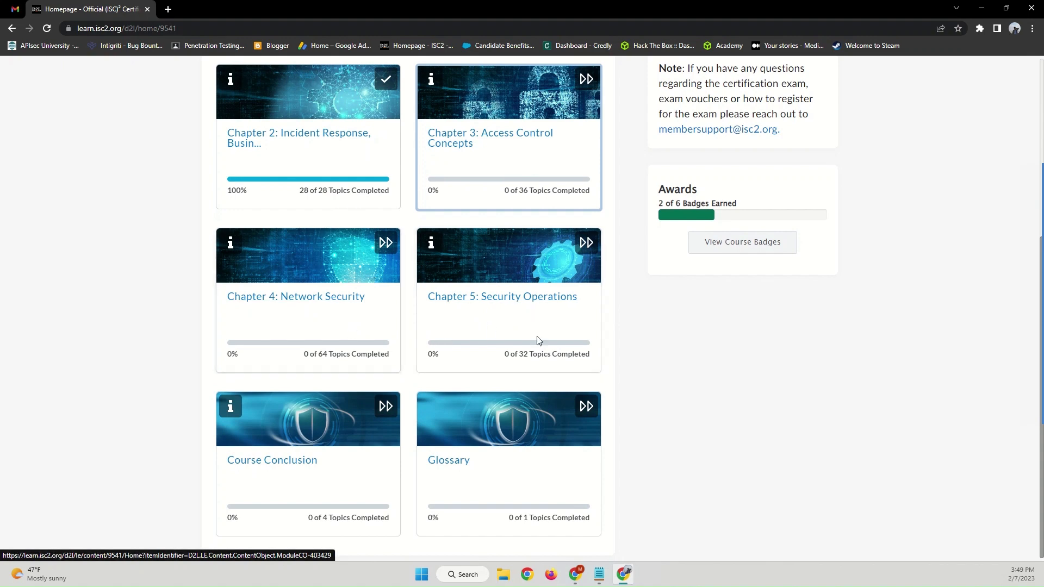
{"action": "scroll", "scroll_direction": "up", "scroll_amount": 3}
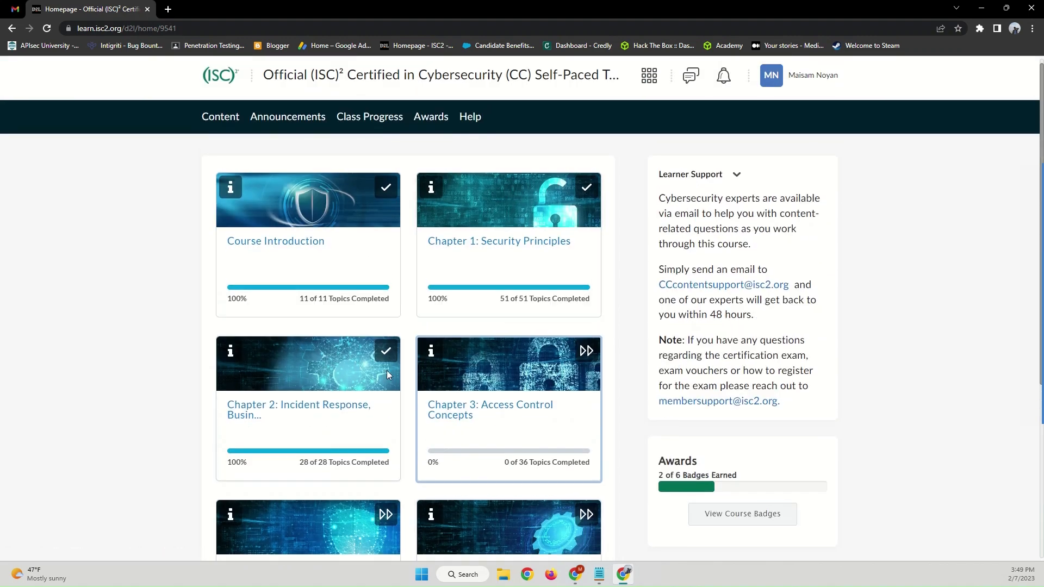
{"action": "mouse_move", "coordinate": [409, 336]}
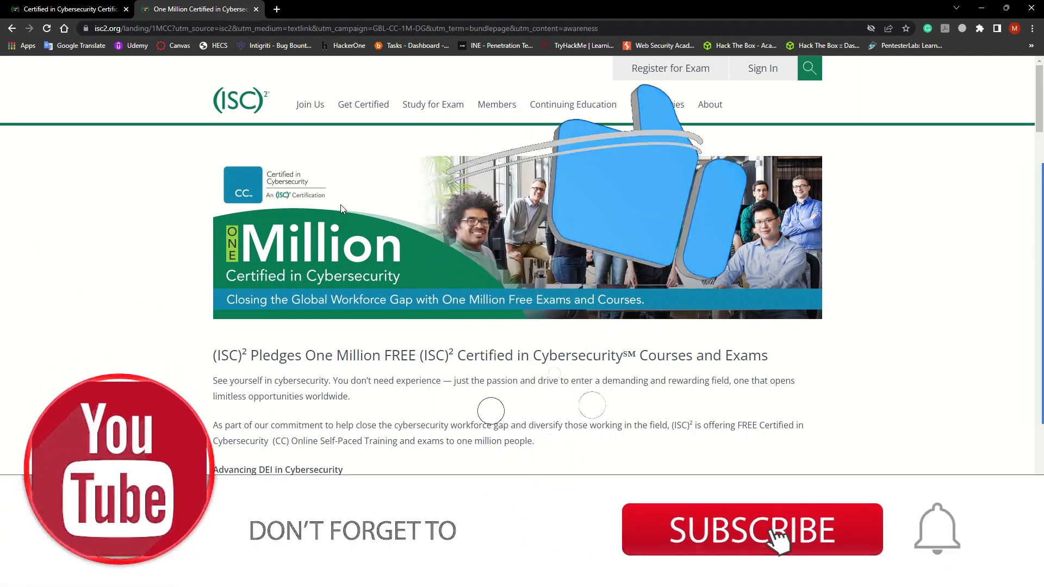
Step: Switch back to the window showing the isc2.org One Million CC landing page
{"action": "left_click", "coordinate": [751, 529]}
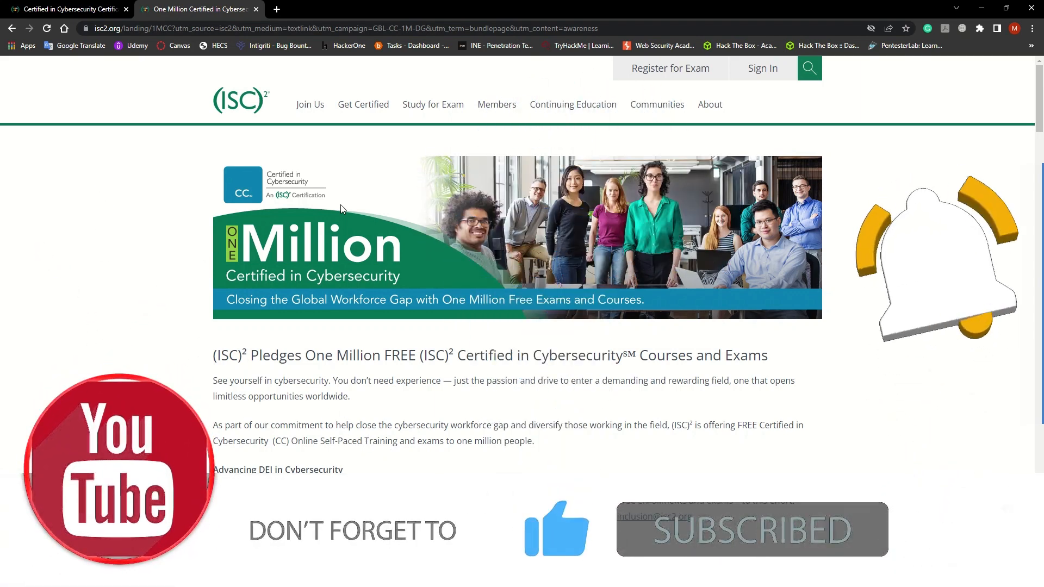